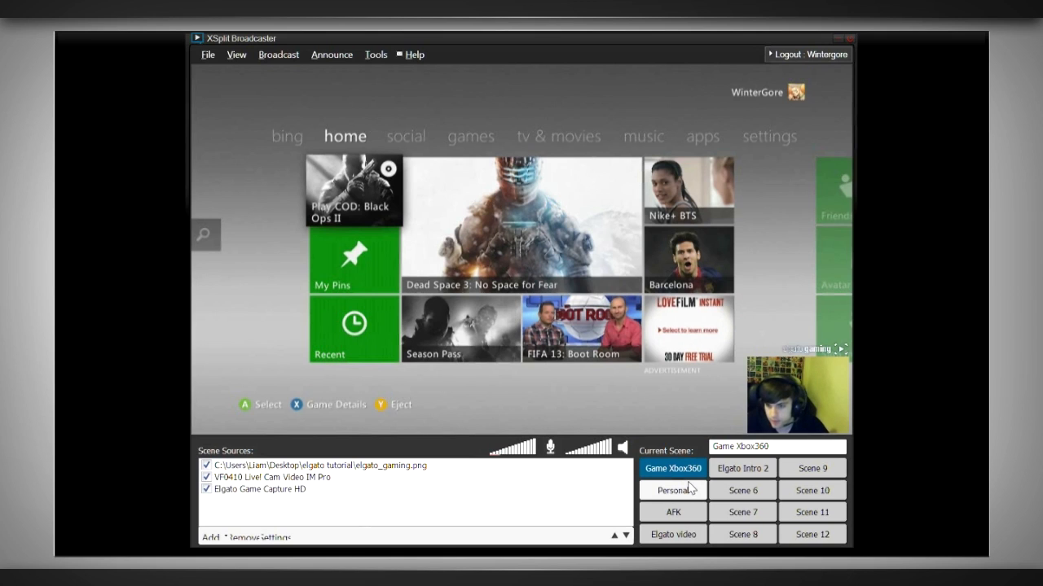
Step: Review the existing Personal, AFK, Elgato intro and Game Xbox360 scenes
{"action": "left_click", "coordinate": [671, 489]}
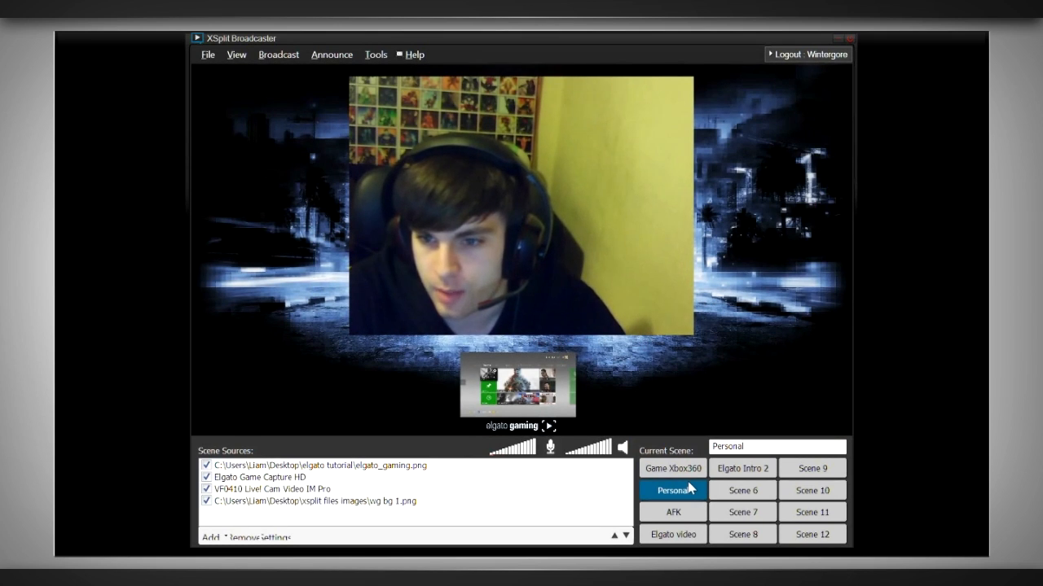
{"action": "left_click", "coordinate": [671, 511]}
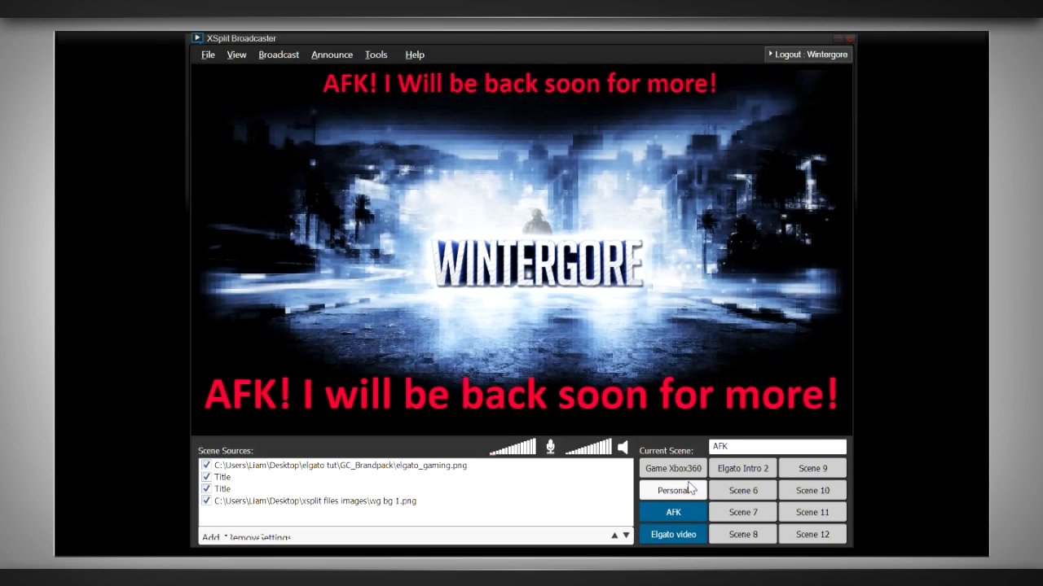
{"action": "left_click", "coordinate": [671, 534]}
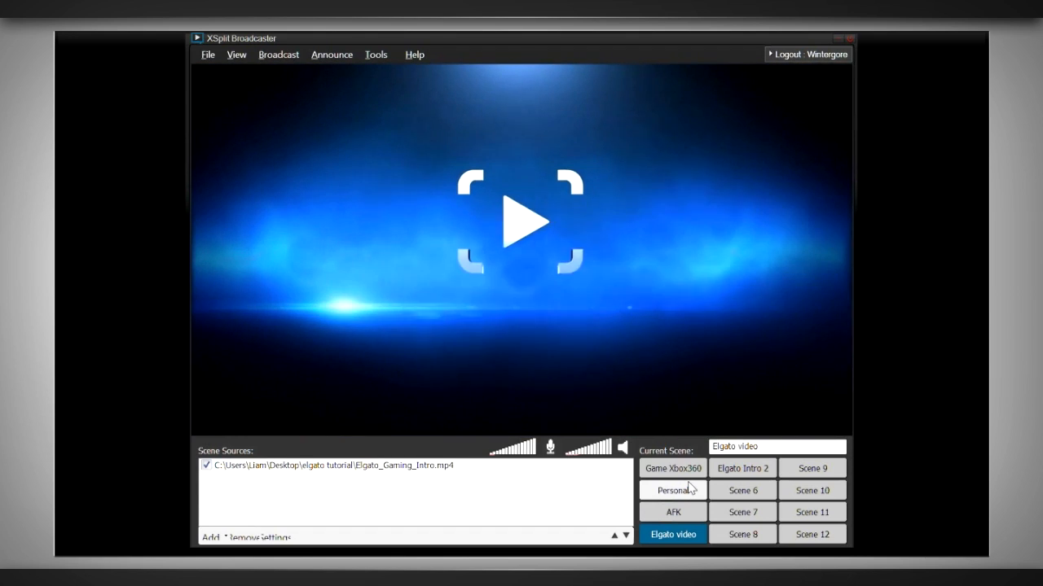
{"action": "left_click", "coordinate": [671, 469]}
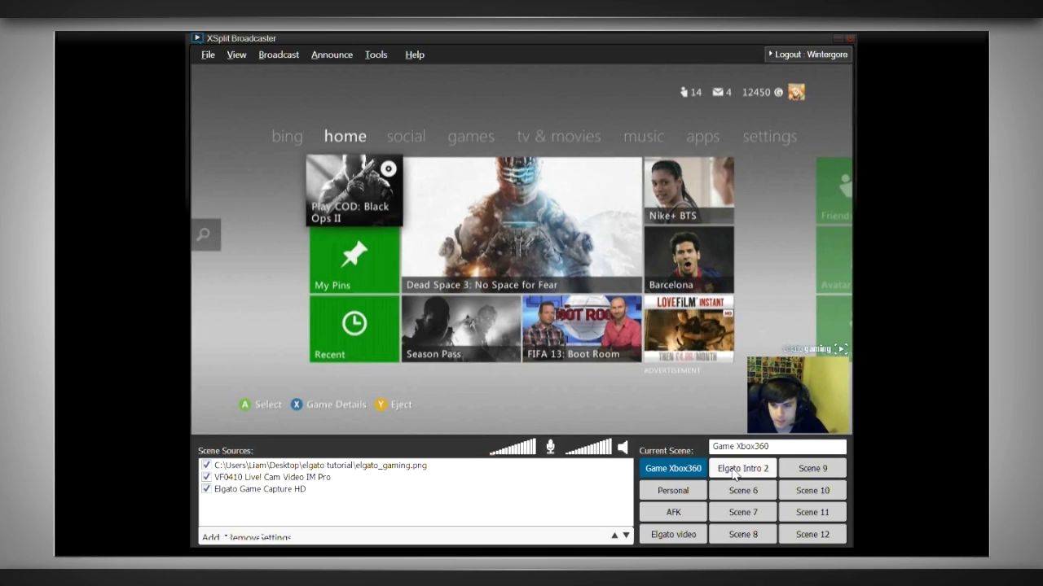
Step: Switch to the empty Elgato Intro 2 scene and rename it Elgato 1
{"action": "left_click", "coordinate": [742, 469]}
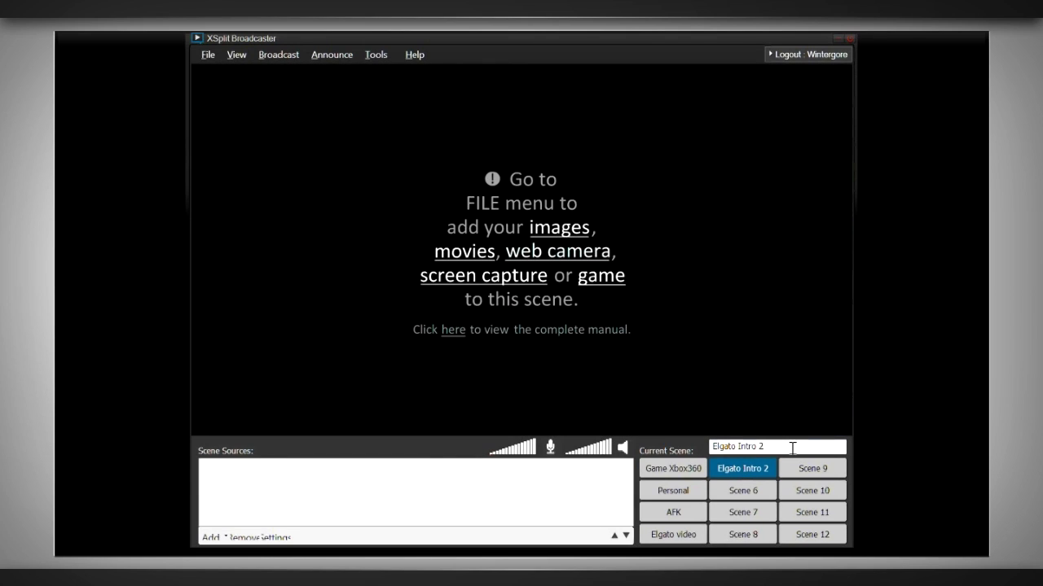
{"action": "type", "text": "El"}
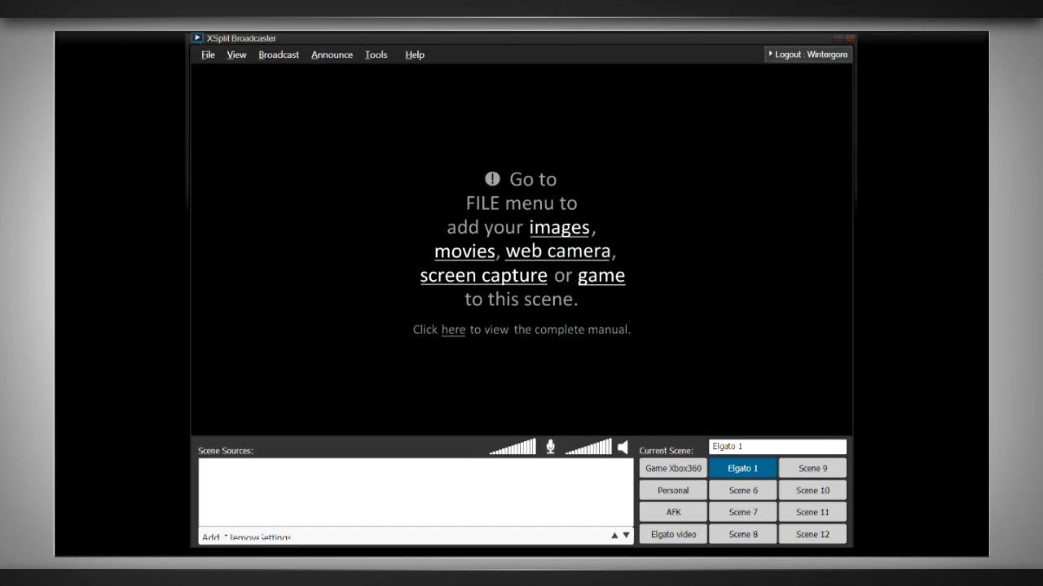
{"action": "mouse_move", "coordinate": [464, 251]}
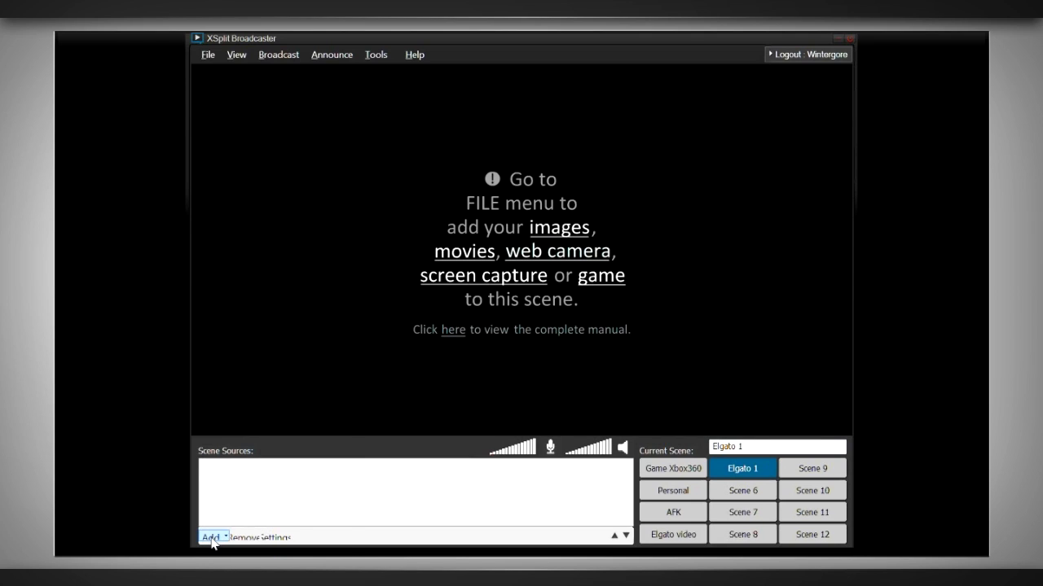
Step: Add the Elgato Game Capture HD feed to Elgato 1 and check its source properties
{"action": "left_click", "coordinate": [212, 537]}
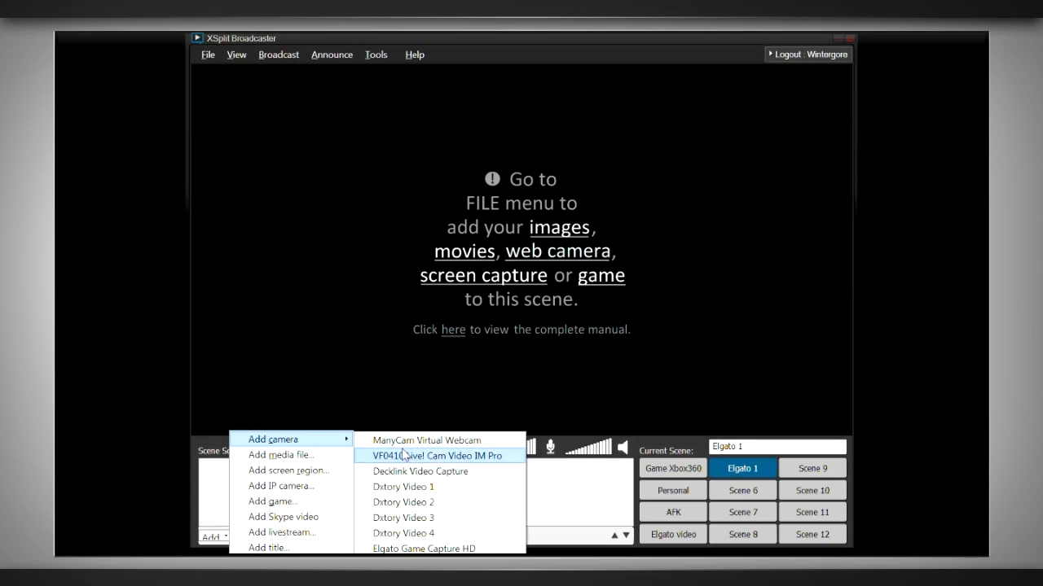
{"action": "mouse_move", "coordinate": [424, 547]}
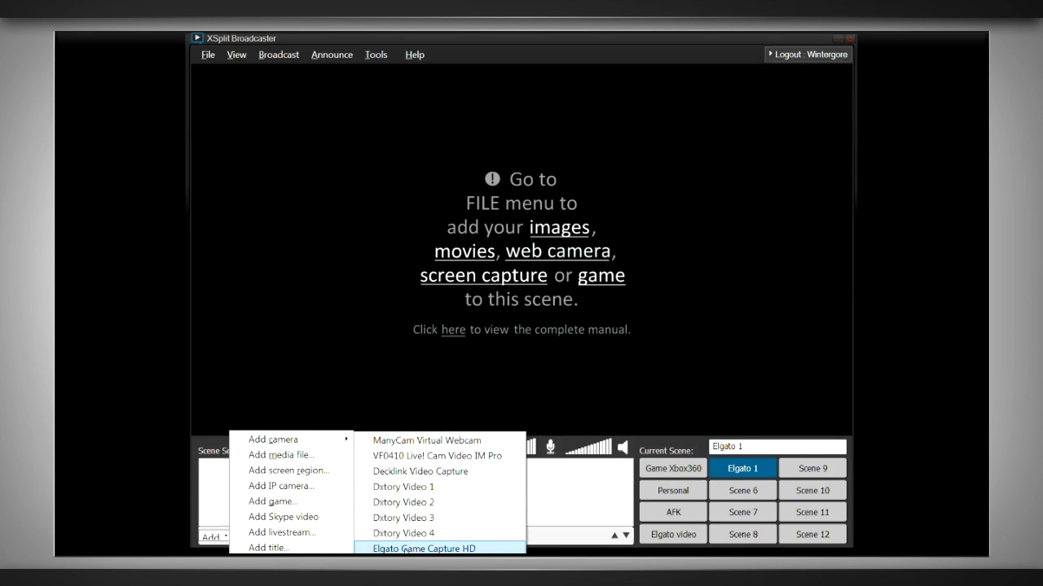
{"action": "left_click", "coordinate": [423, 547]}
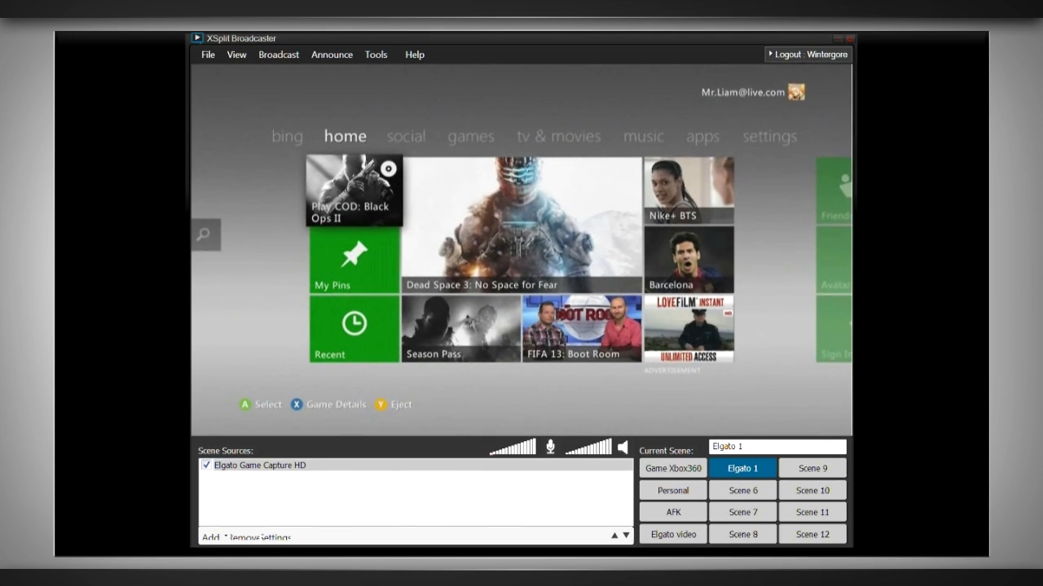
{"action": "double_click", "coordinate": [259, 466]}
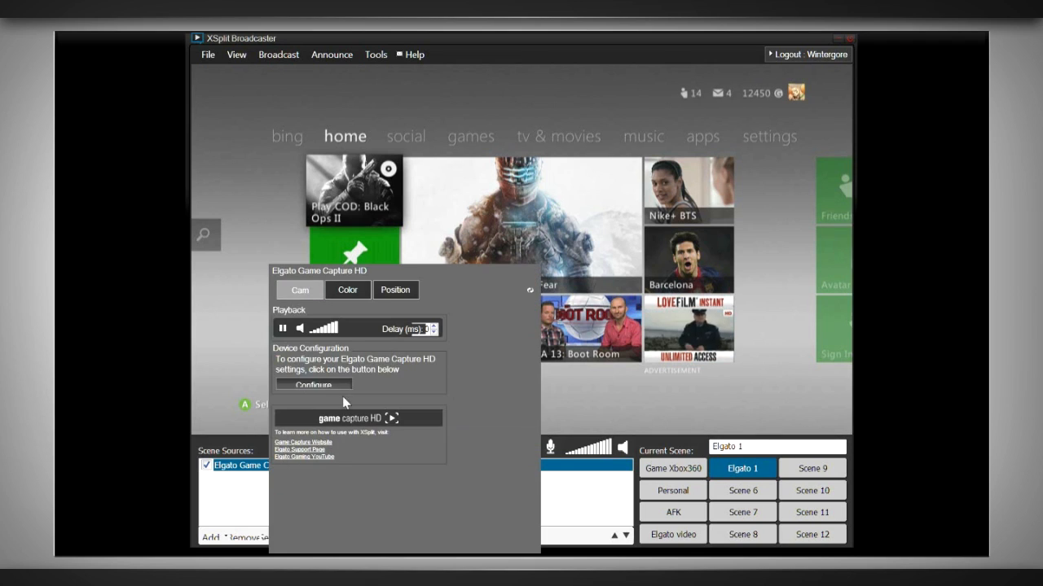
{"action": "left_click", "coordinate": [313, 385]}
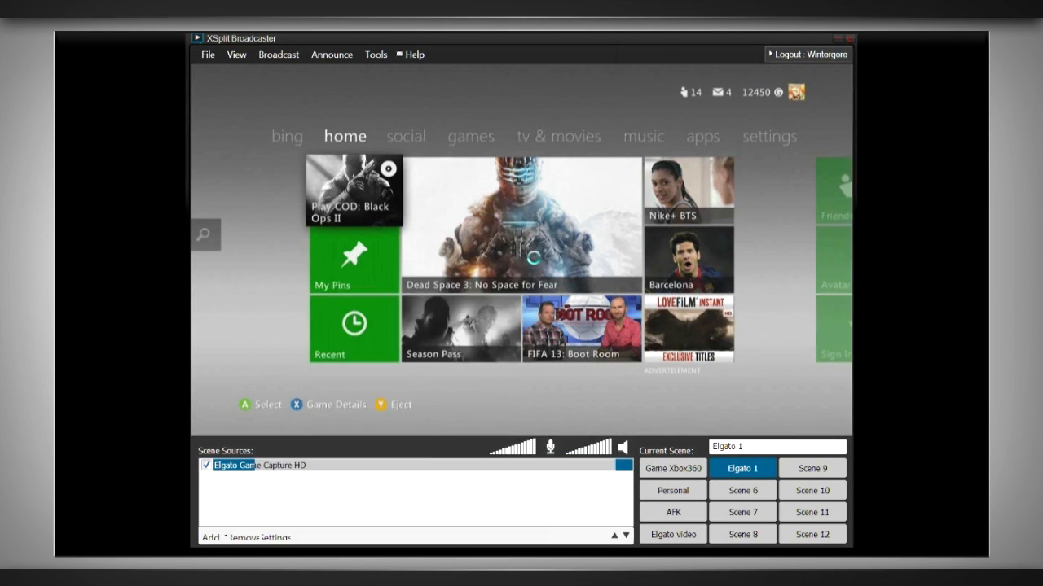
Step: Open the Elgato Game Capture HD device configuration and its capture profile list
{"action": "double_click", "coordinate": [259, 466]}
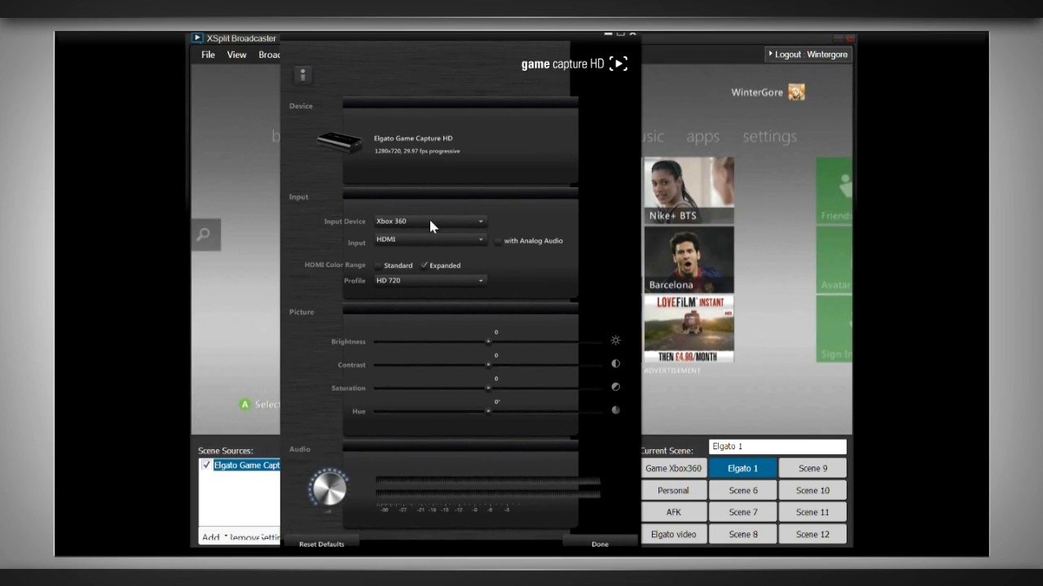
{"action": "left_click", "coordinate": [430, 222]}
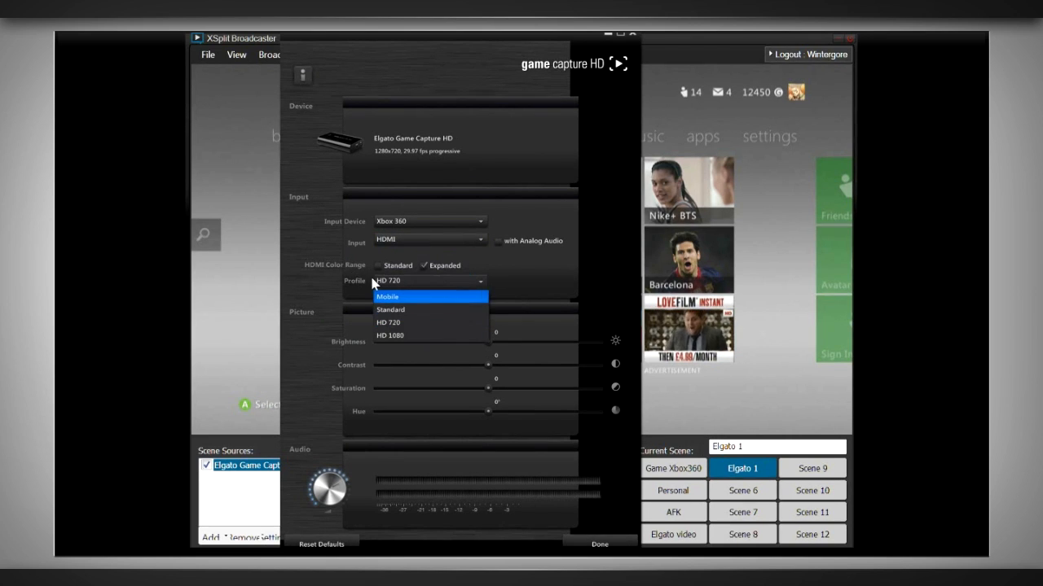
{"action": "mouse_move", "coordinate": [383, 310]}
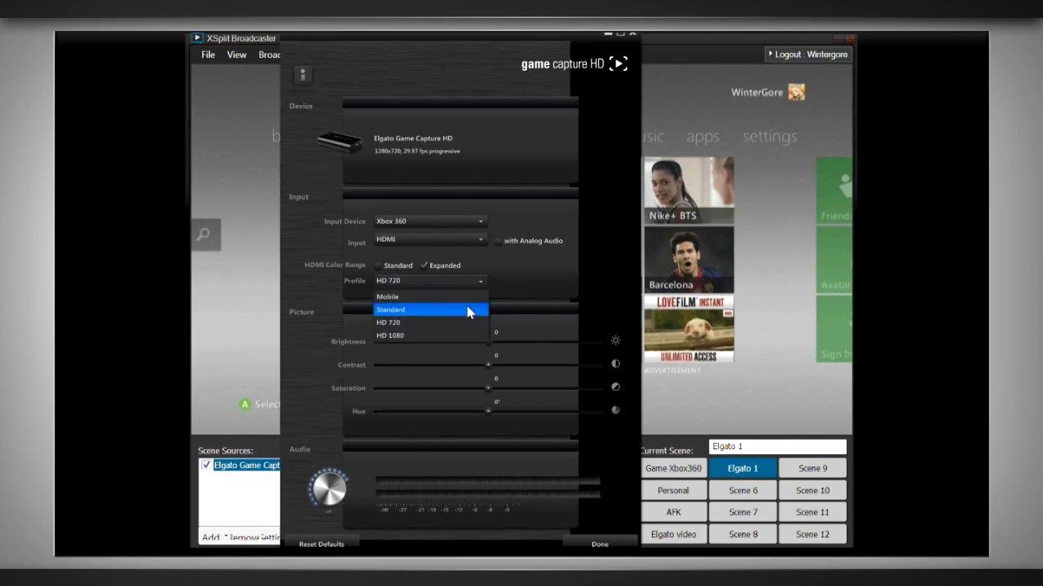
{"action": "mouse_move", "coordinate": [504, 296]}
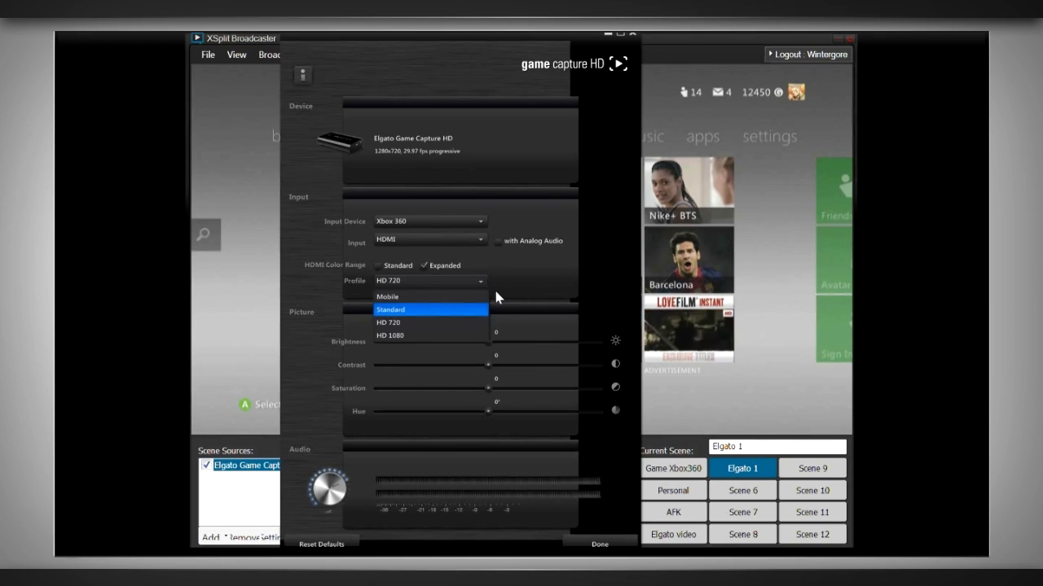
Step: Set a 1400 ms audio delay in Tools > General settings and confirm it
{"action": "left_click", "coordinate": [599, 544]}
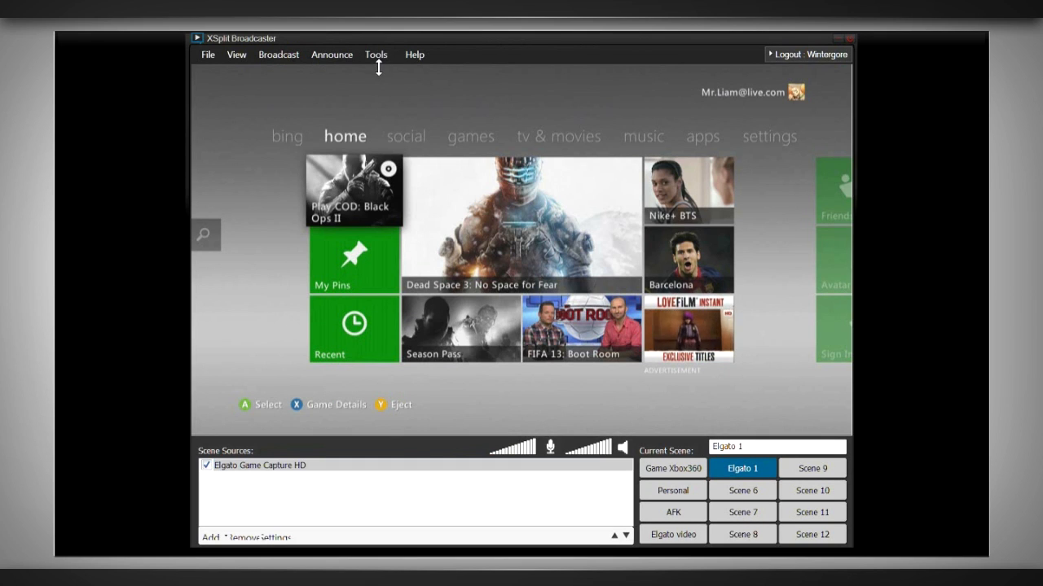
{"action": "left_click", "coordinate": [374, 55]}
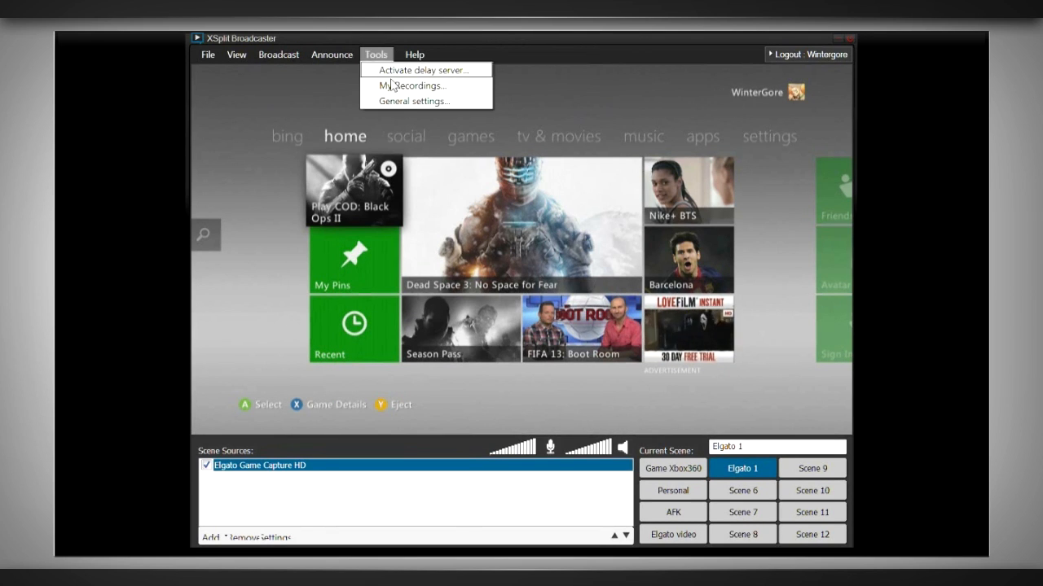
{"action": "left_click", "coordinate": [415, 101]}
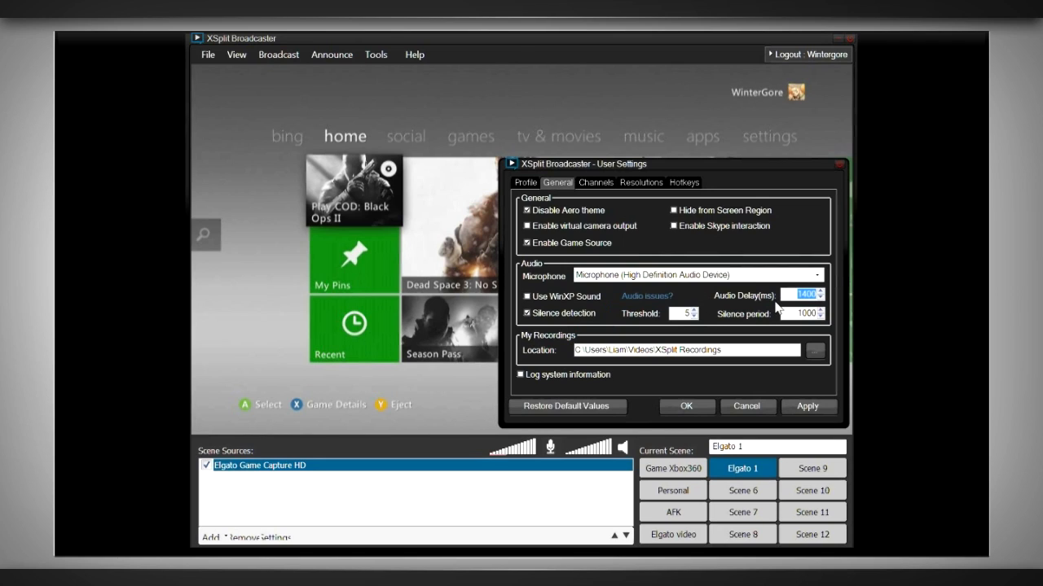
{"action": "left_click", "coordinate": [802, 294]}
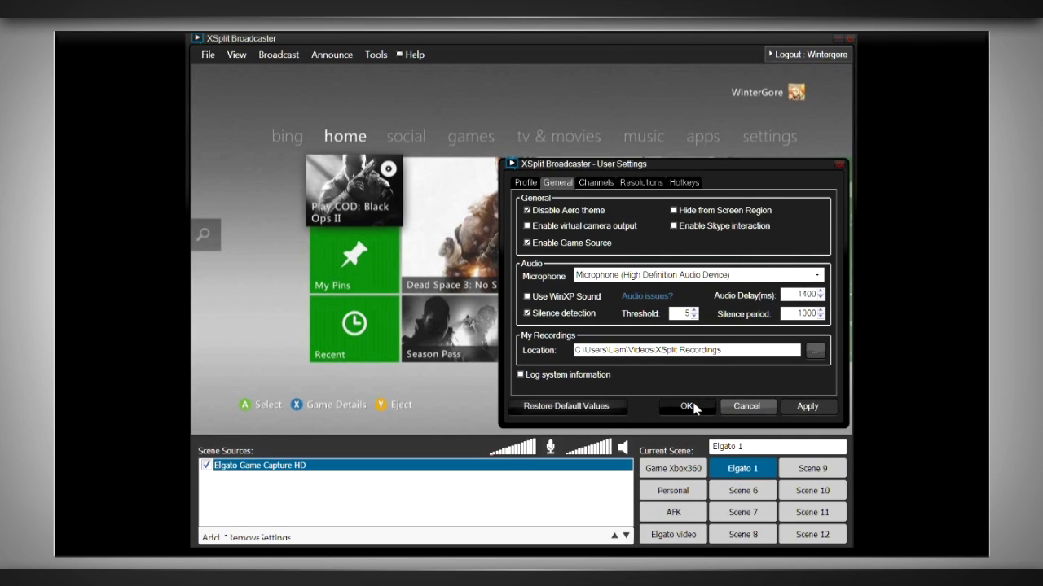
{"action": "left_click", "coordinate": [686, 408]}
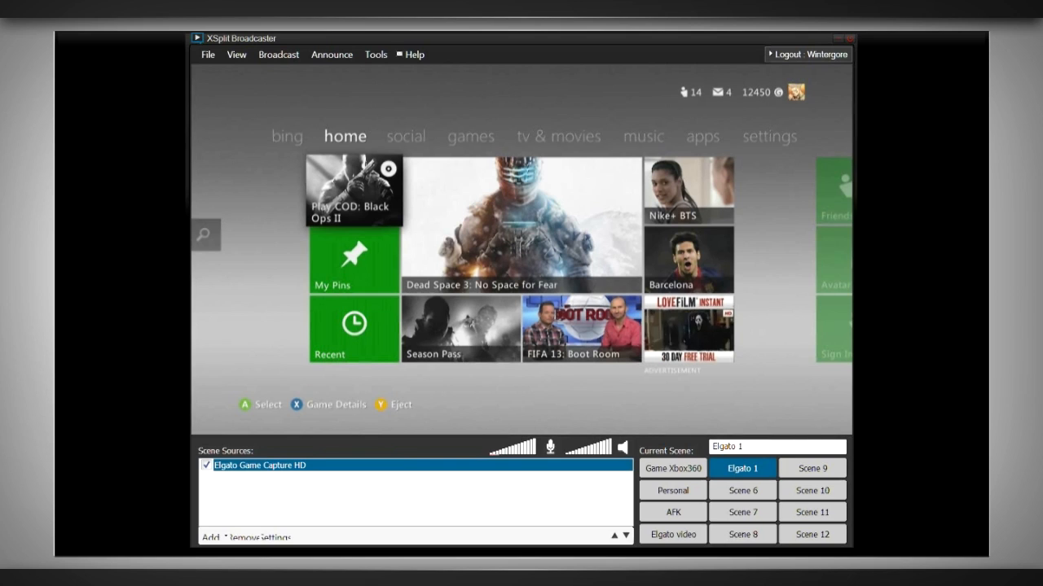
Step: Add the VF0410 Live! Cam webcam as a small bottom-right overlay on the Xbox feed
{"action": "left_click", "coordinate": [210, 538]}
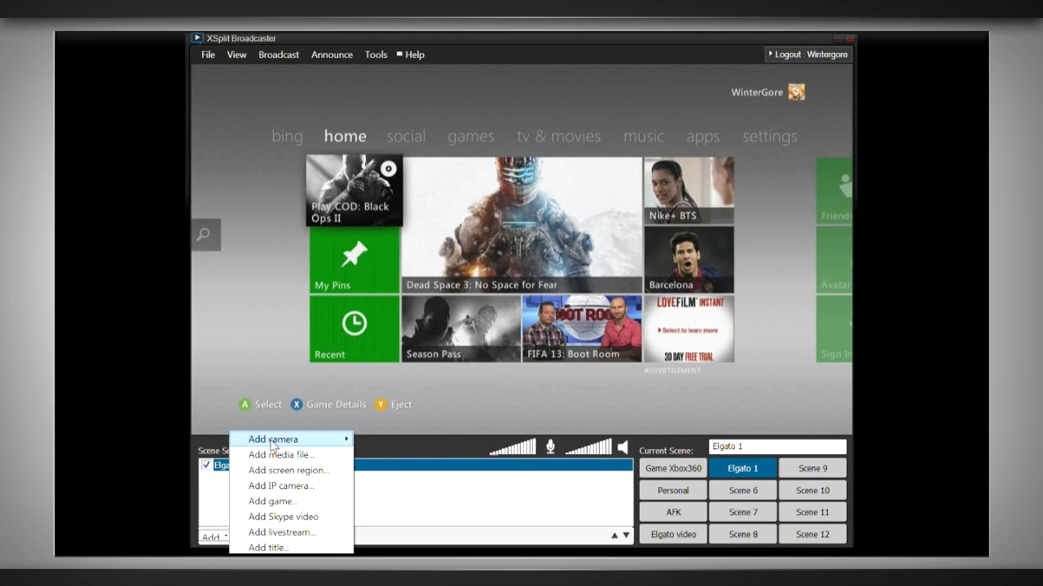
{"action": "mouse_move", "coordinate": [272, 440]}
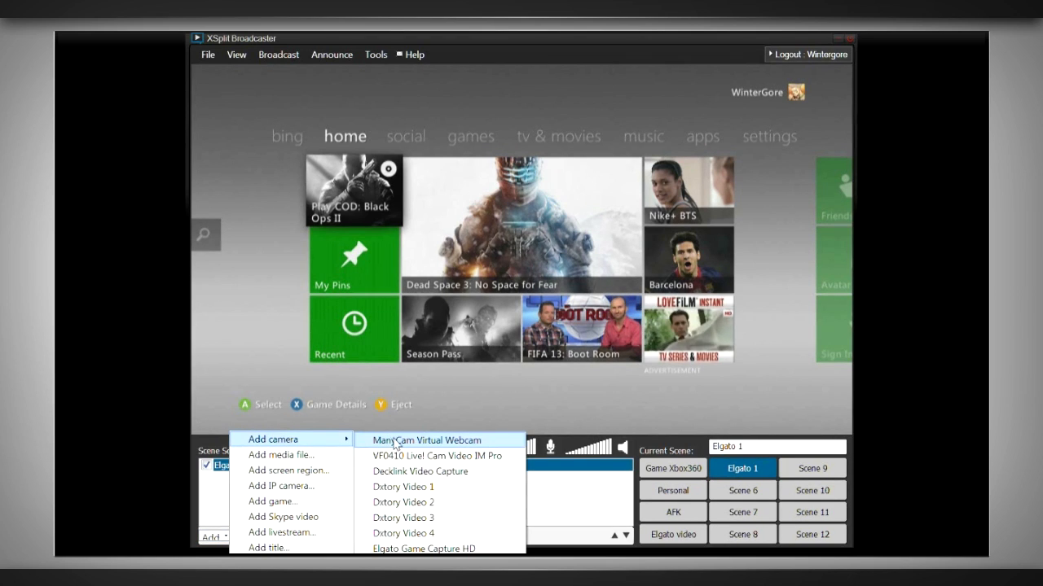
{"action": "mouse_move", "coordinate": [430, 456]}
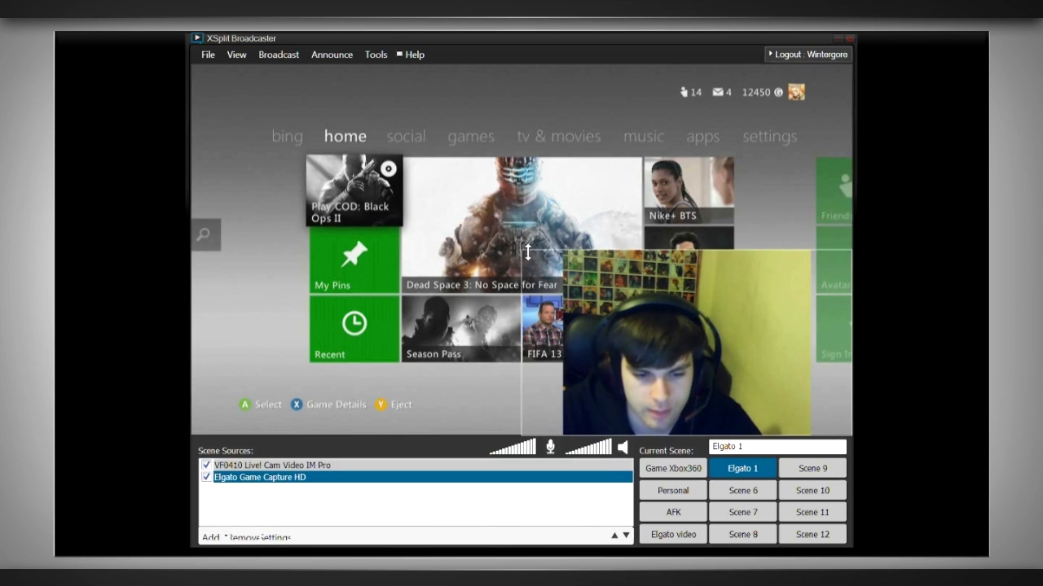
{"action": "mouse_move", "coordinate": [622, 294]}
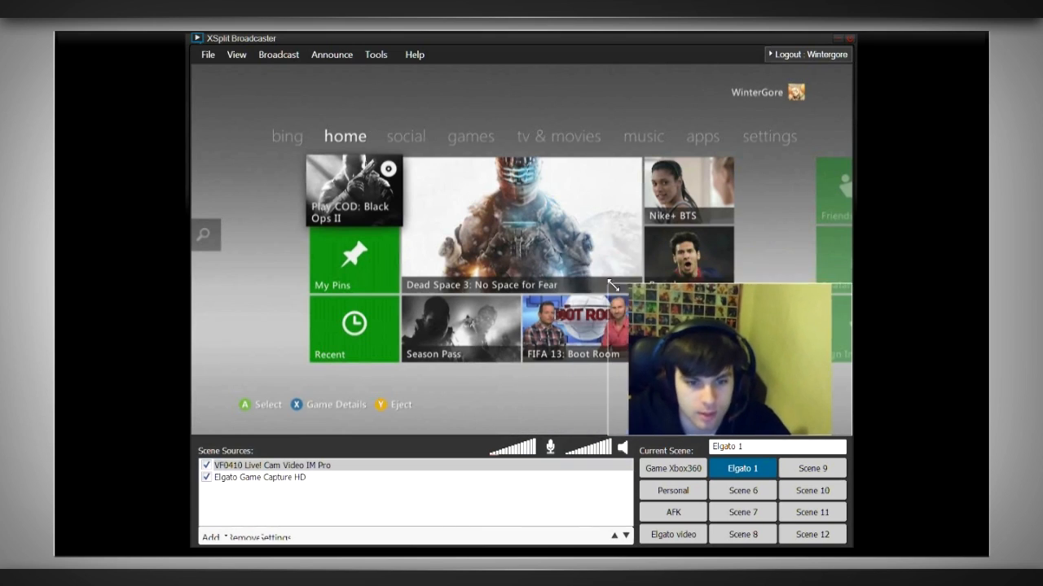
{"action": "left_click", "coordinate": [269, 466]}
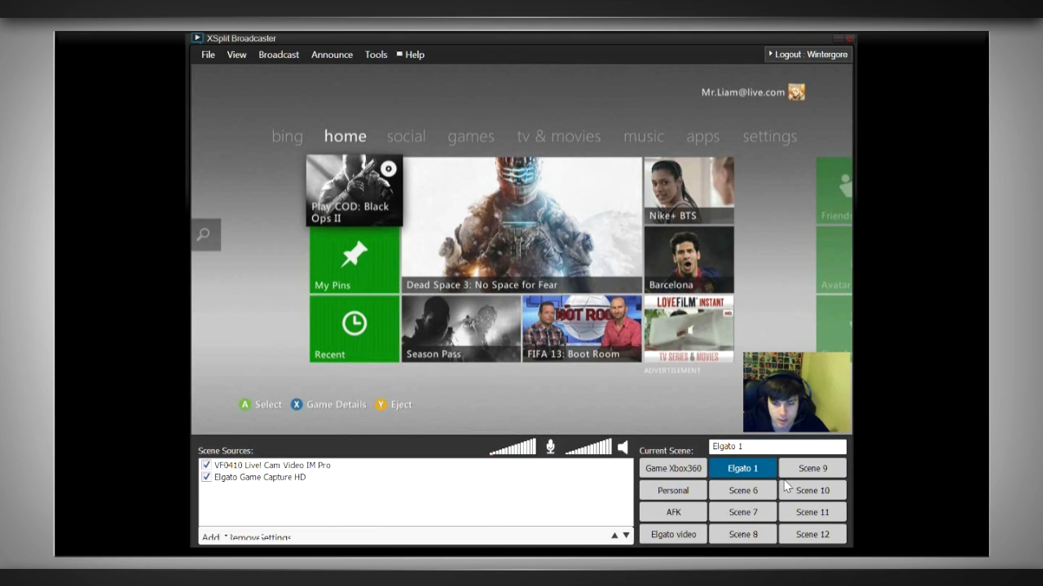
Step: Leave Elgato 1 and switch to the blank Scene 6
{"action": "left_click", "coordinate": [743, 491]}
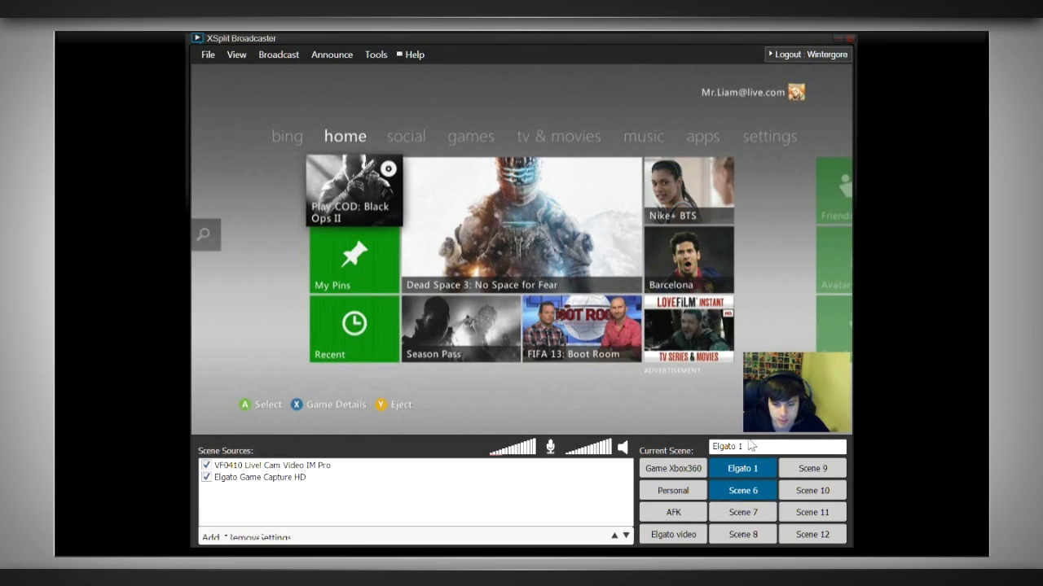
{"action": "left_click", "coordinate": [741, 490]}
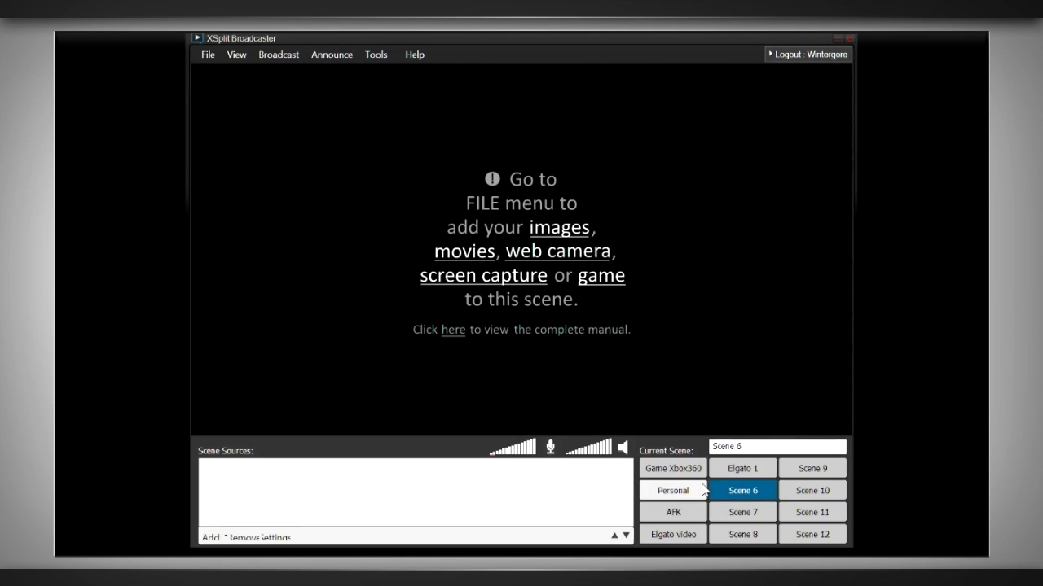
Step: Add the VF0410 webcam and the background PNG image to Scene 6
{"action": "left_click", "coordinate": [210, 537]}
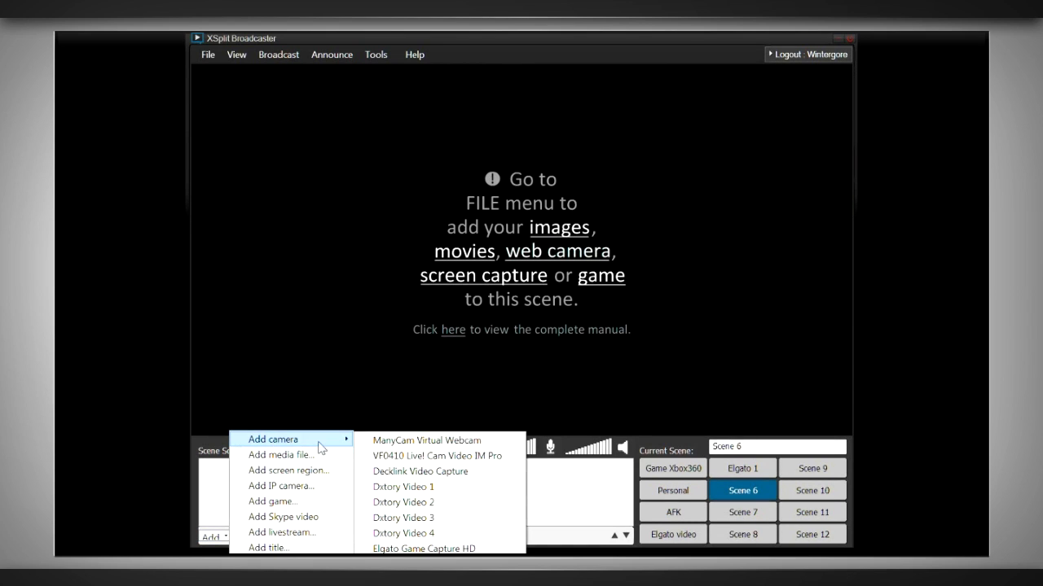
{"action": "left_click", "coordinate": [437, 456]}
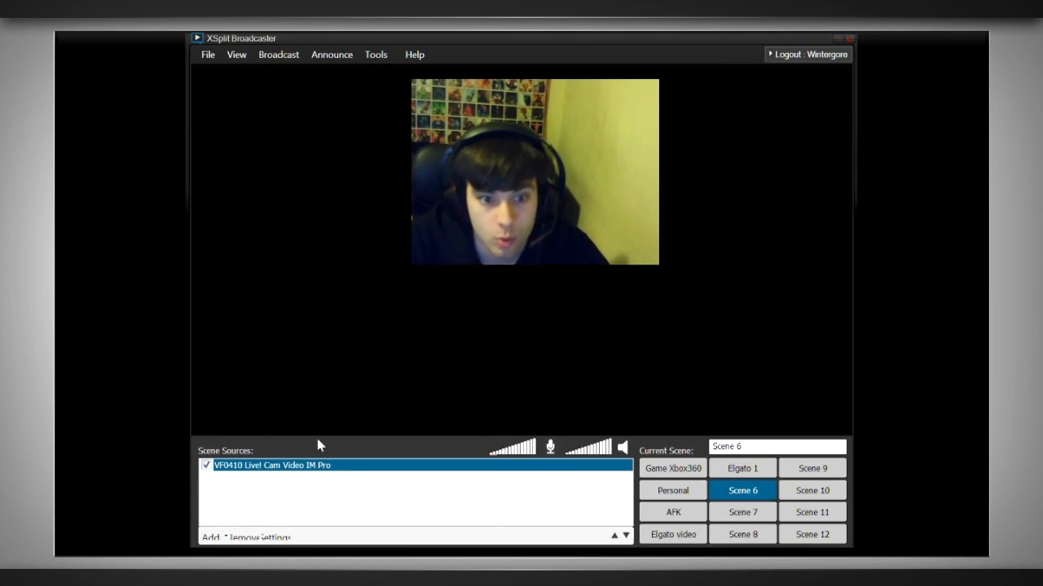
{"action": "left_click", "coordinate": [210, 538]}
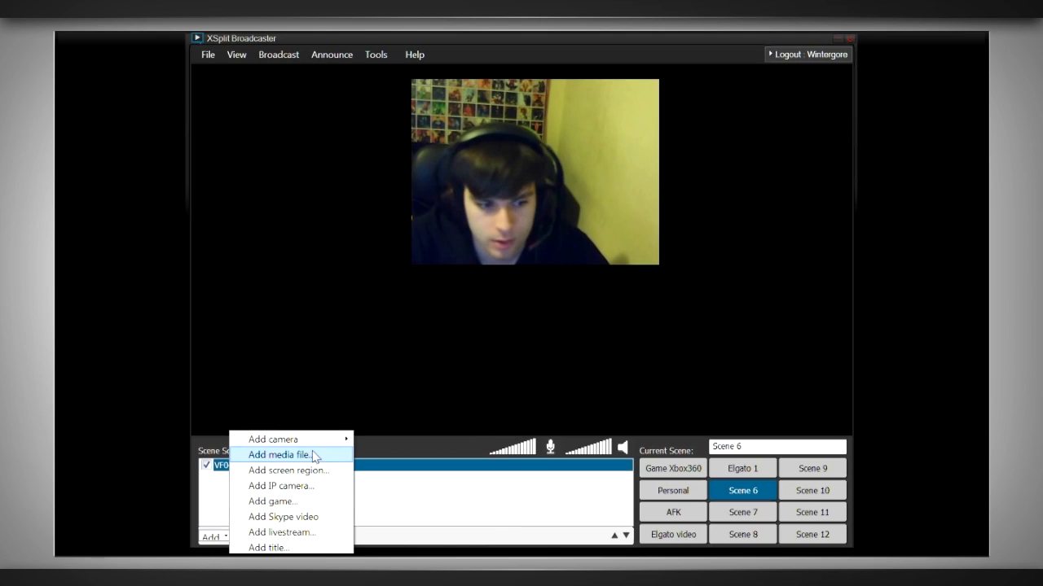
{"action": "left_click", "coordinate": [280, 454]}
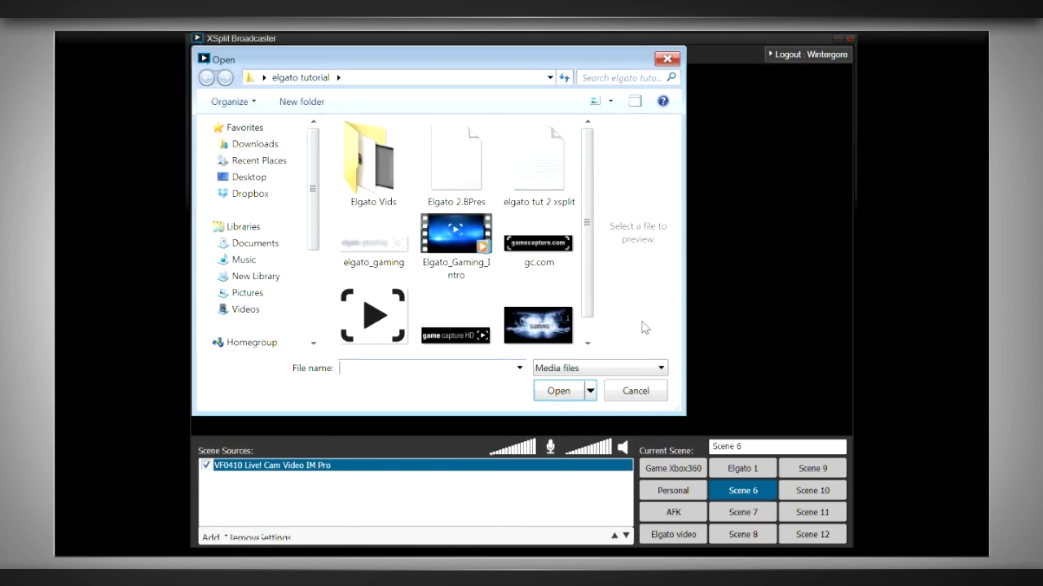
{"action": "left_click", "coordinate": [557, 391]}
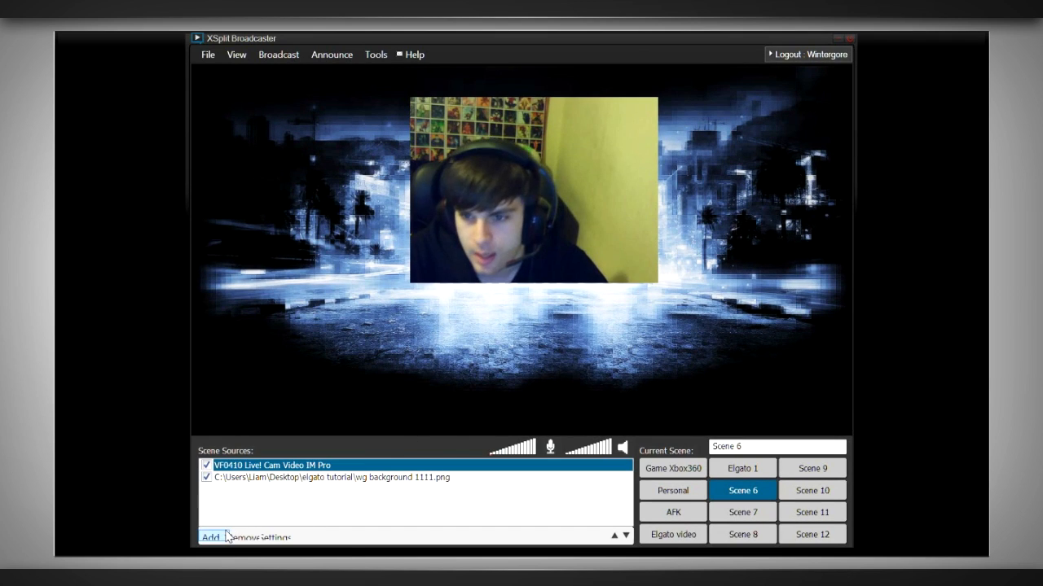
Step: Add a small Elgato Game Capture HD feed to Scene 6
{"action": "left_click", "coordinate": [212, 538]}
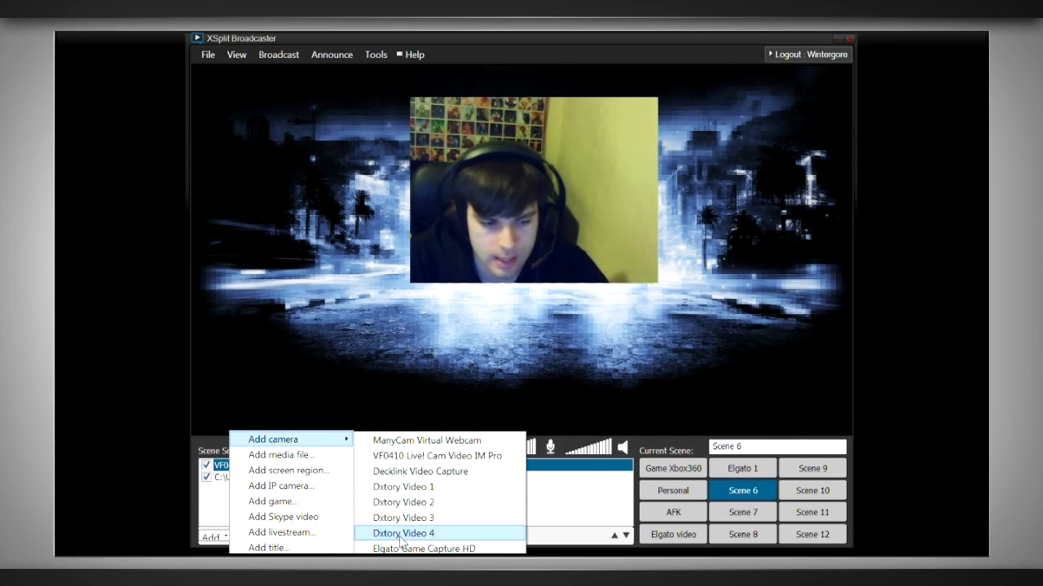
{"action": "left_click", "coordinate": [403, 534]}
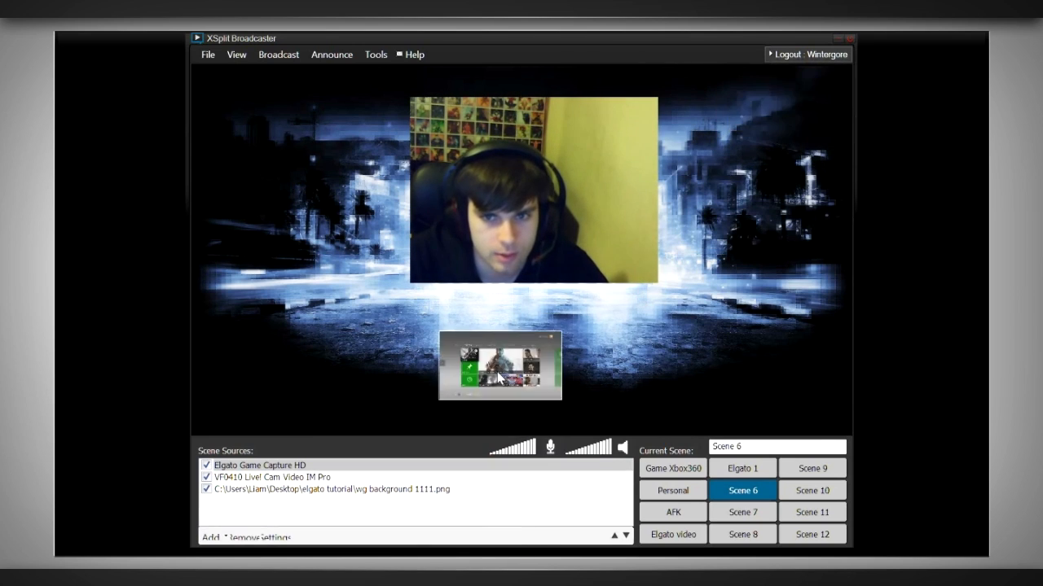
Step: Assign NumPad5 as the Switch to Elgato 1 hotkey in the Hotkeys settings
{"action": "left_click", "coordinate": [374, 56]}
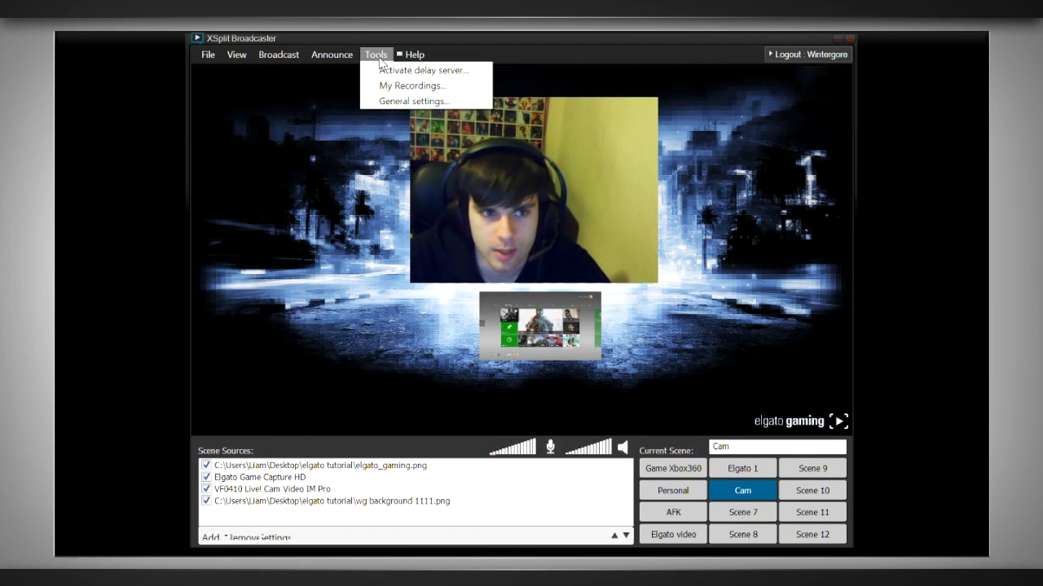
{"action": "left_click", "coordinate": [413, 101]}
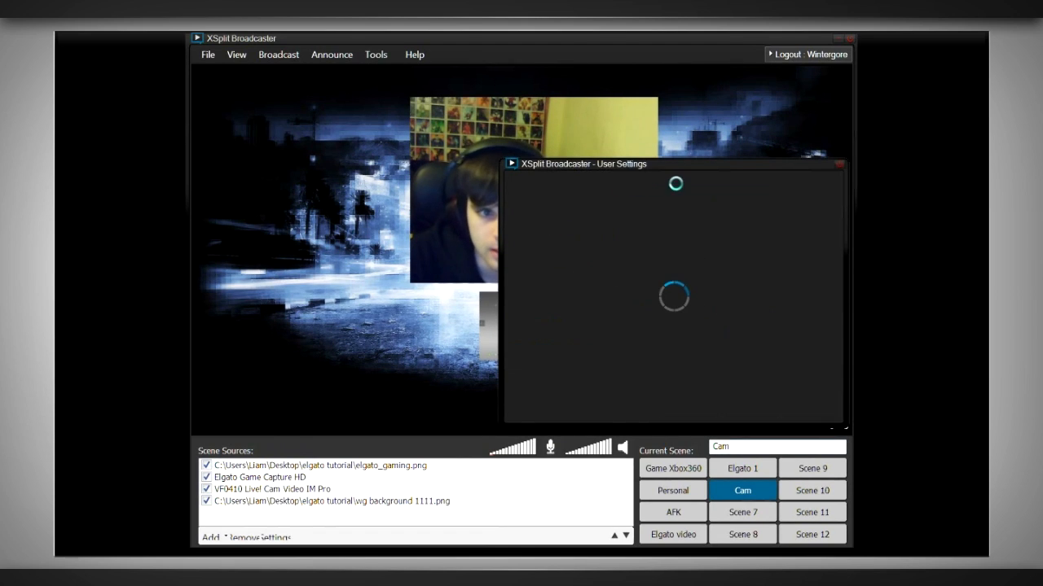
{"action": "left_click", "coordinate": [684, 182]}
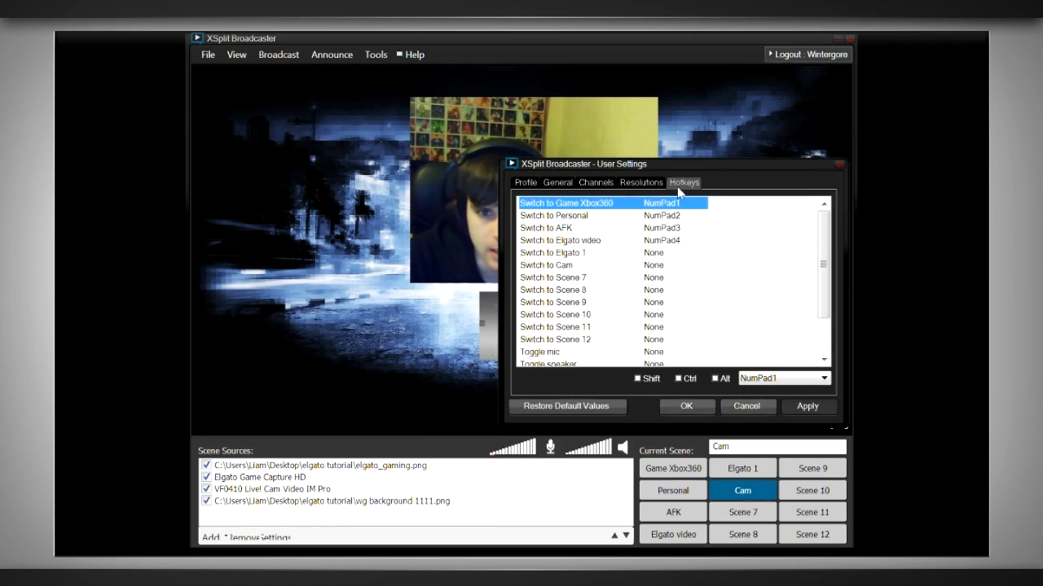
{"action": "mouse_move", "coordinate": [632, 264]}
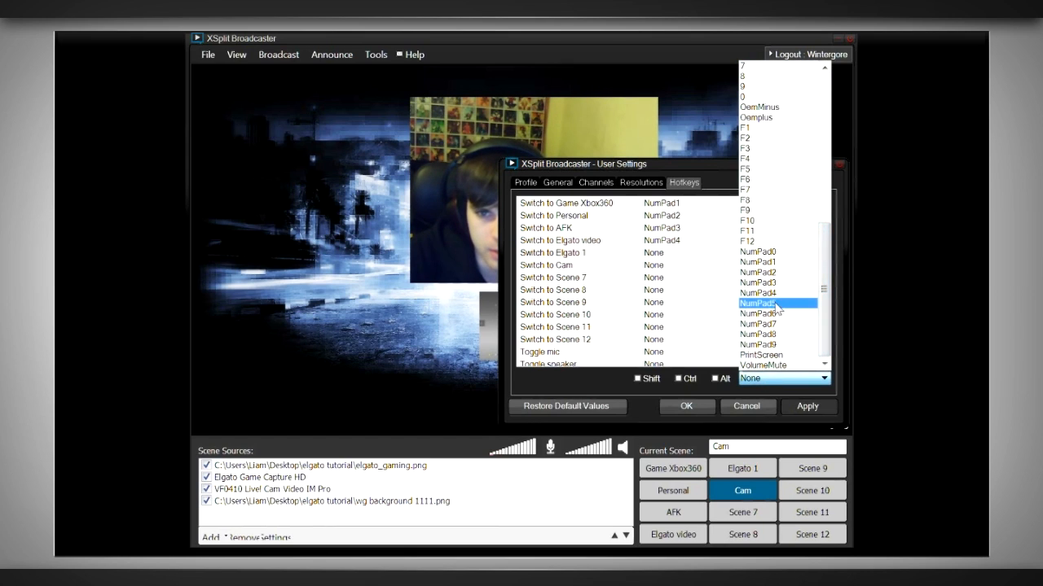
{"action": "left_click", "coordinate": [760, 303]}
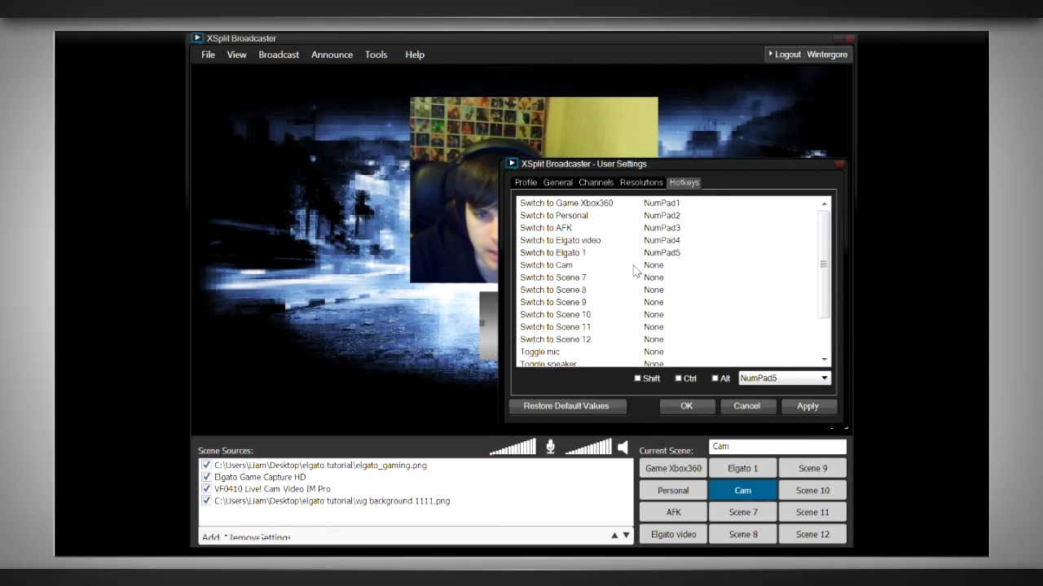
{"action": "left_click", "coordinate": [779, 378]}
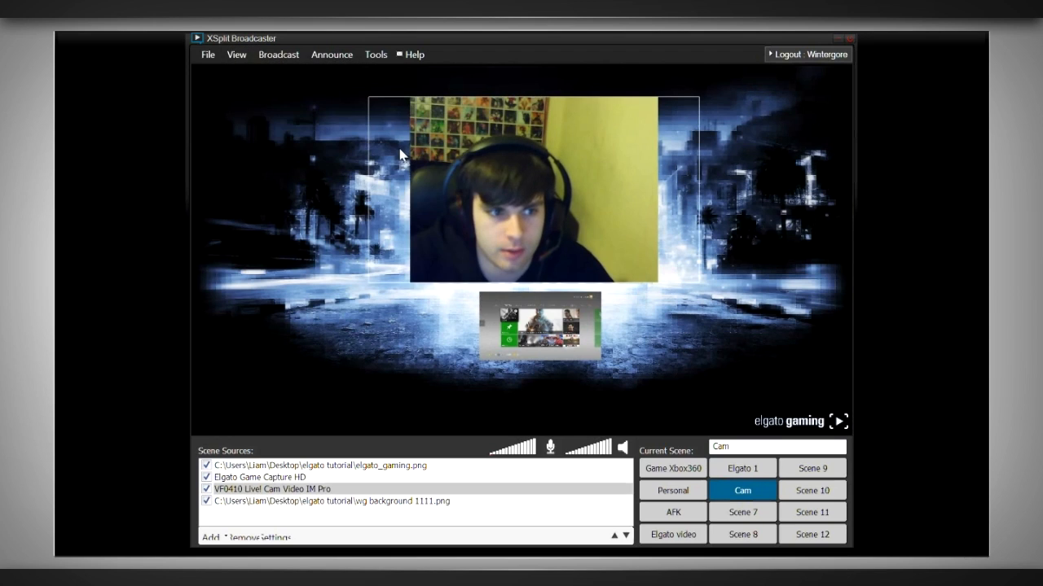
Step: Place a red AFK BRB! title over the AFK scene's background image
{"action": "left_click", "coordinate": [743, 468]}
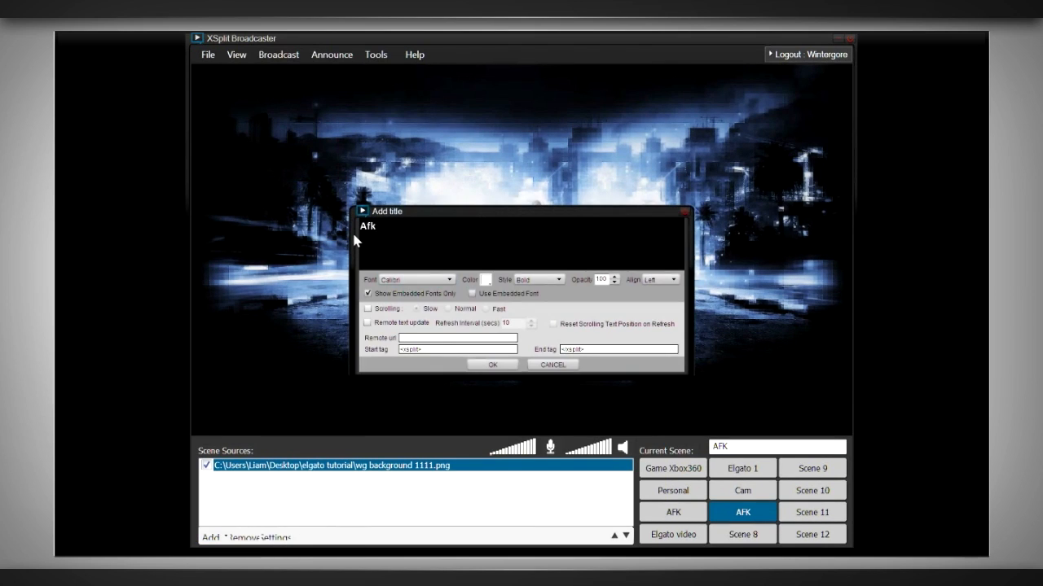
{"action": "left_click", "coordinate": [486, 280]}
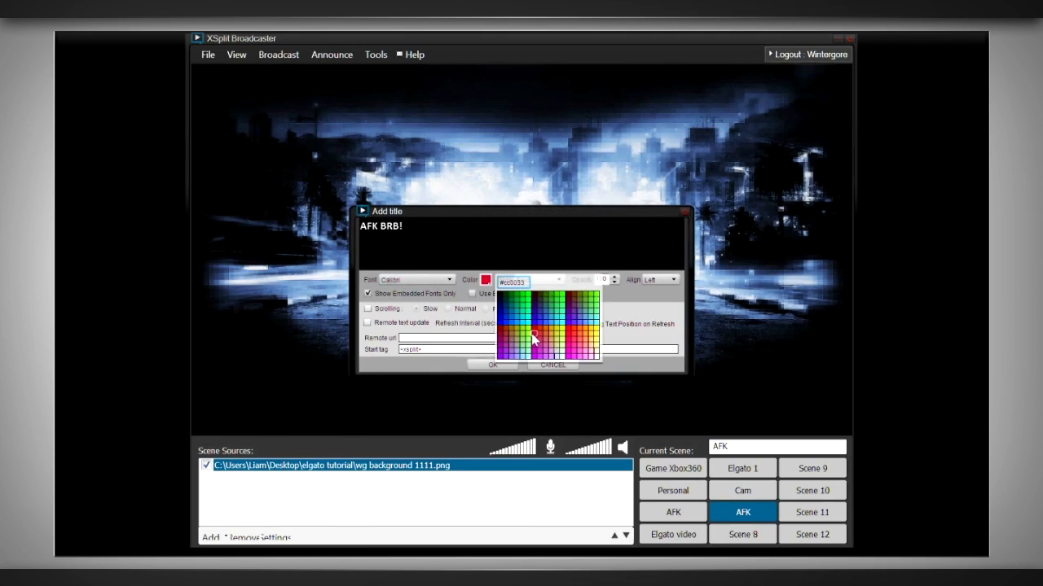
{"action": "left_click", "coordinate": [492, 365]}
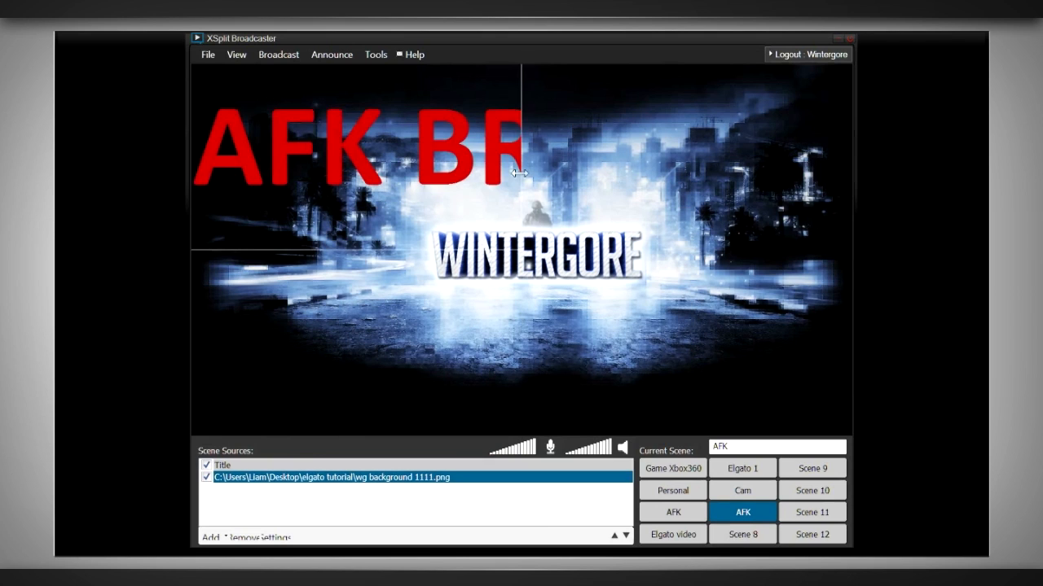
{"action": "left_click", "coordinate": [743, 534]}
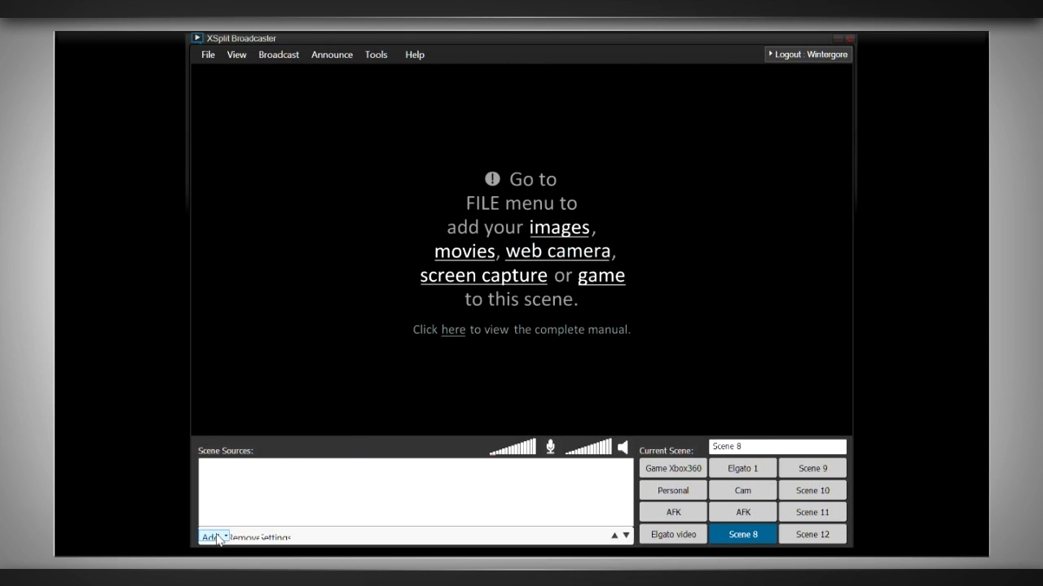
Step: Add the Elgato_Gaming_Intro.mp4 video as Scene 8's source and dismiss its playback settings
{"action": "left_click", "coordinate": [210, 538]}
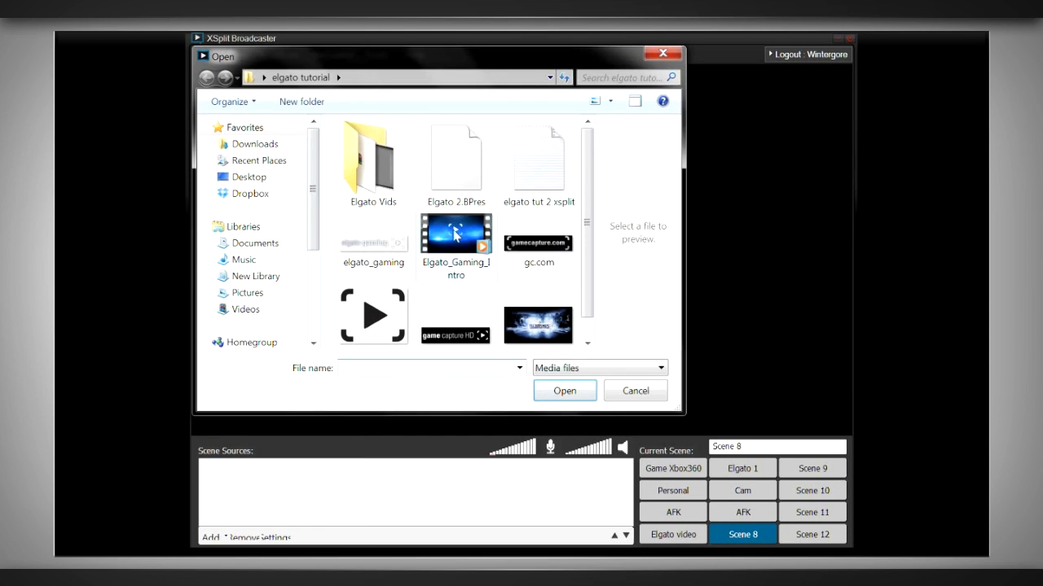
{"action": "left_click", "coordinate": [563, 391]}
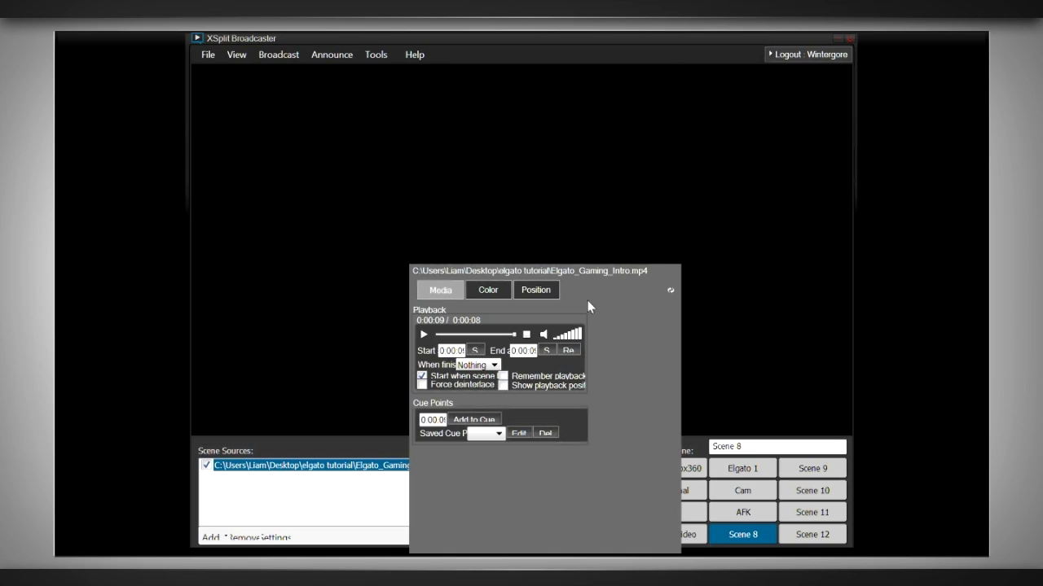
{"action": "left_click", "coordinate": [743, 512]}
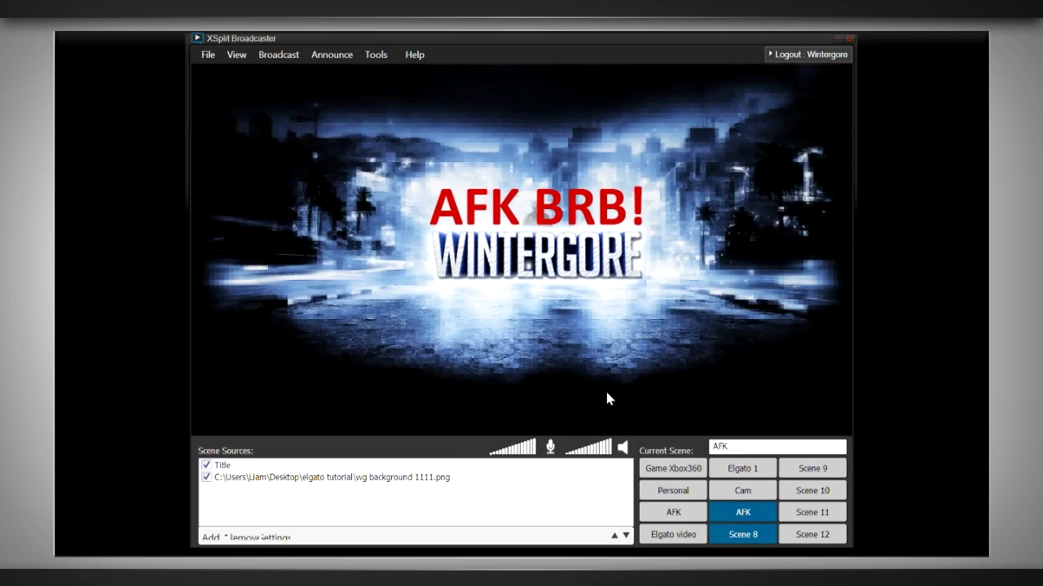
{"action": "left_click", "coordinate": [743, 534]}
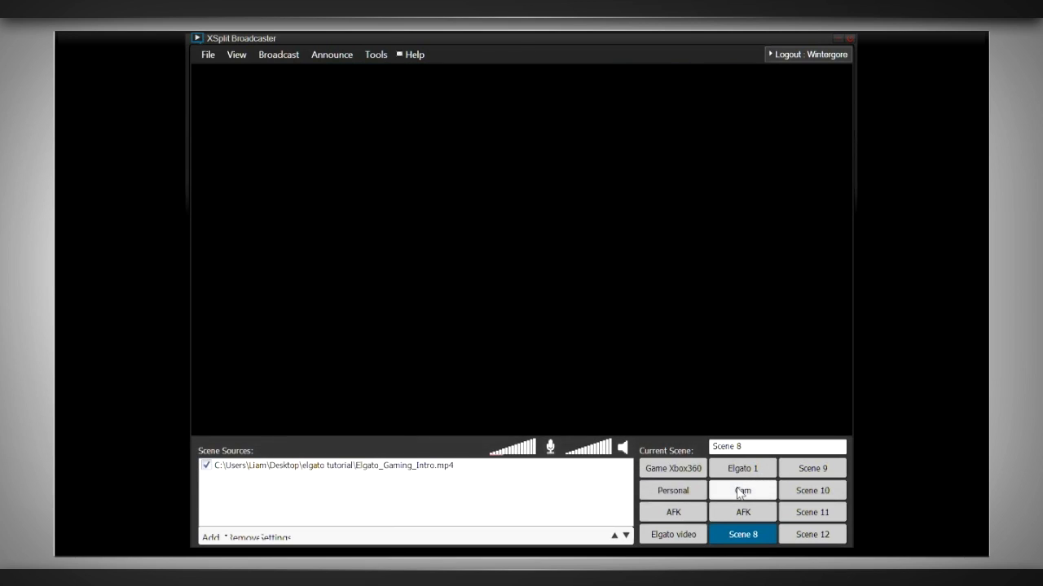
Step: Switch from the intro video scene back to the Elgato 1 gameplay scene with webcam overlay
{"action": "left_click", "coordinate": [741, 469]}
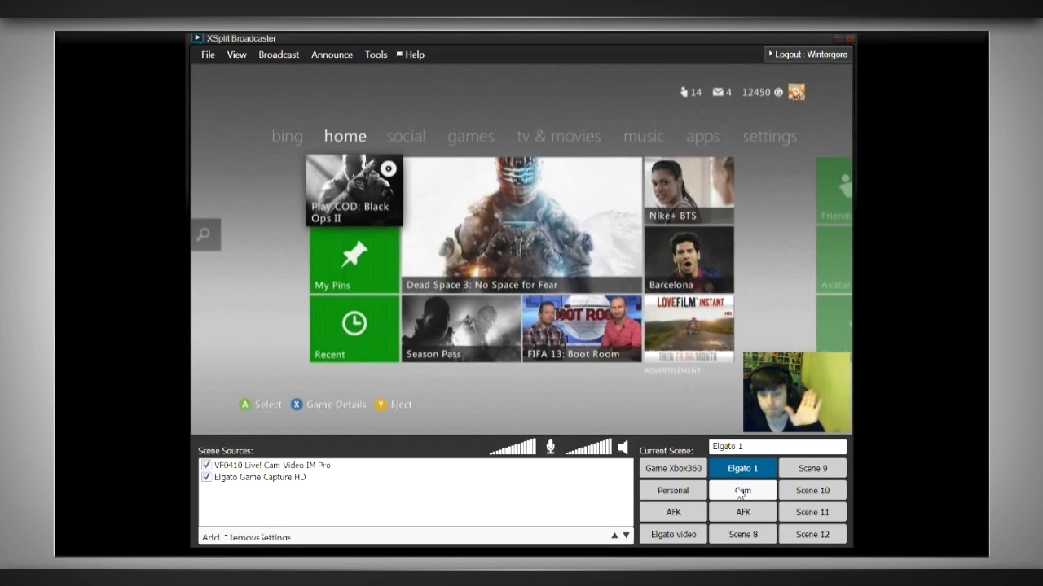
{"action": "left_click", "coordinate": [743, 488]}
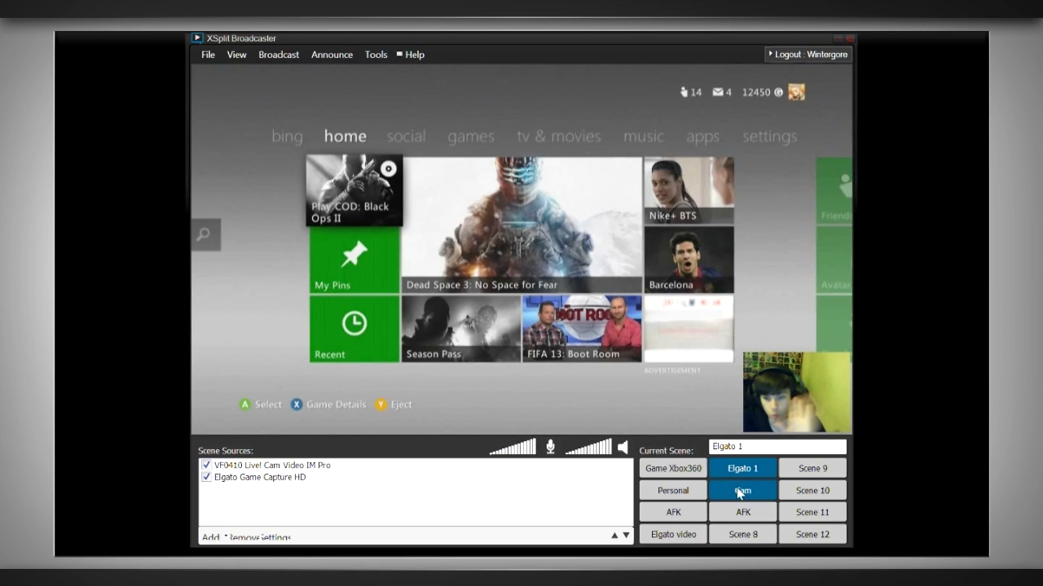